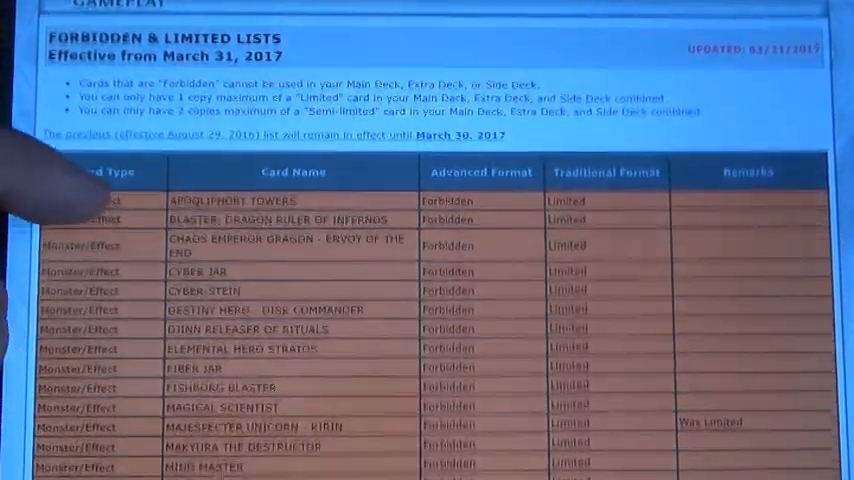
pyautogui.scroll(-3)
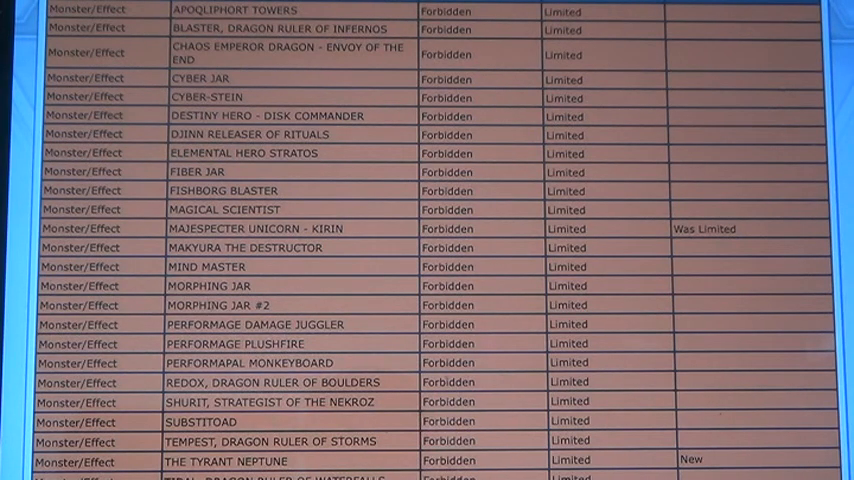
pyautogui.scroll(-3)
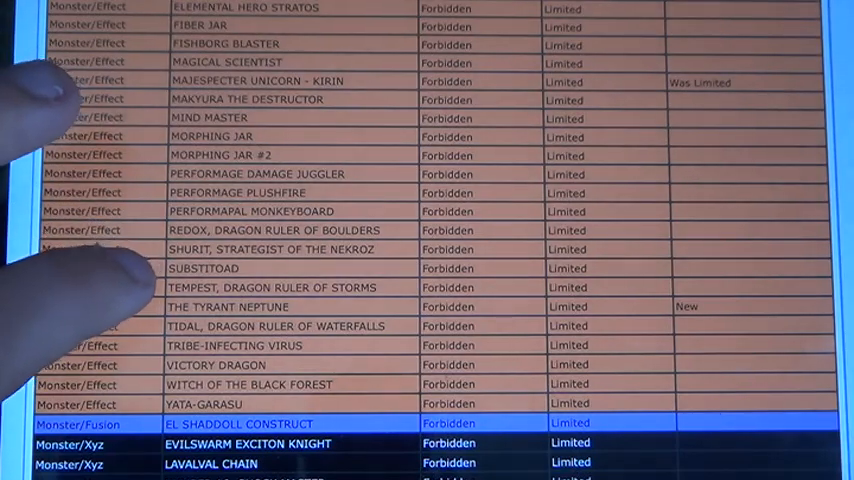
pyautogui.scroll(-3)
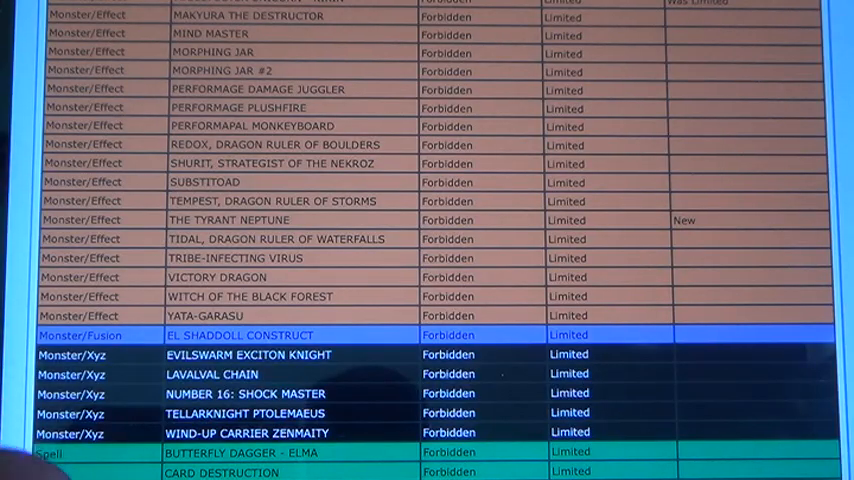
pyautogui.scroll(-3)
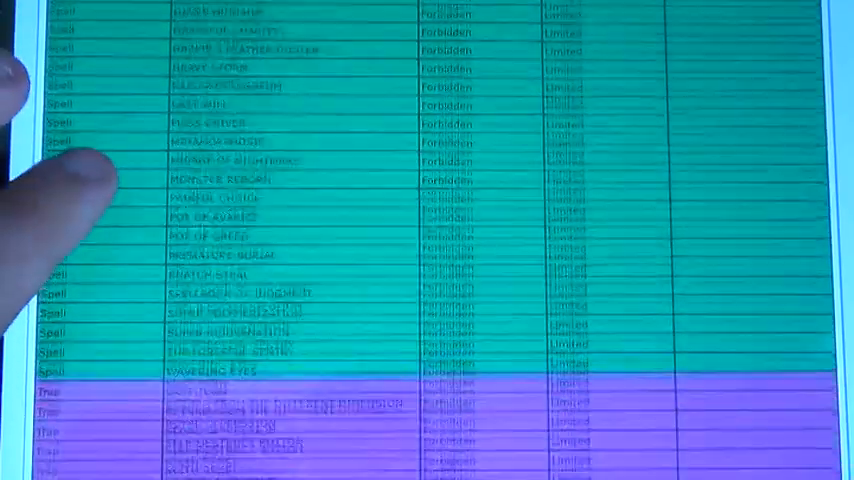
pyautogui.scroll(-3)
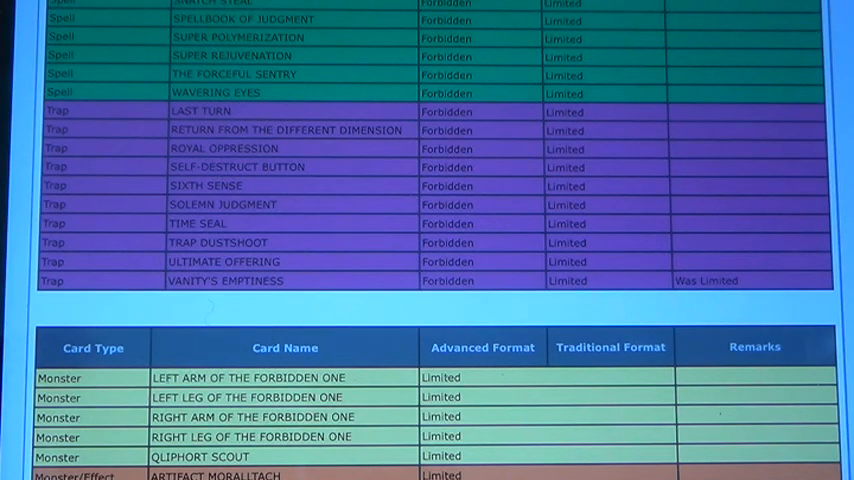
pyautogui.scroll(-3)
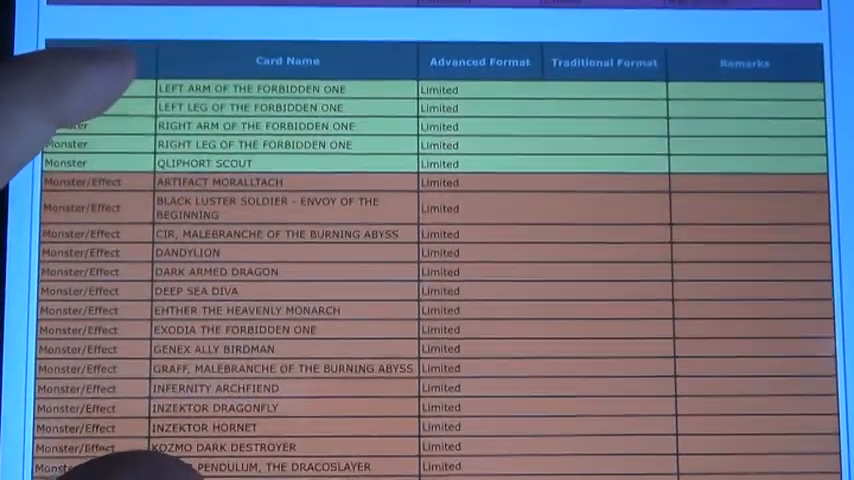
pyautogui.scroll(-3)
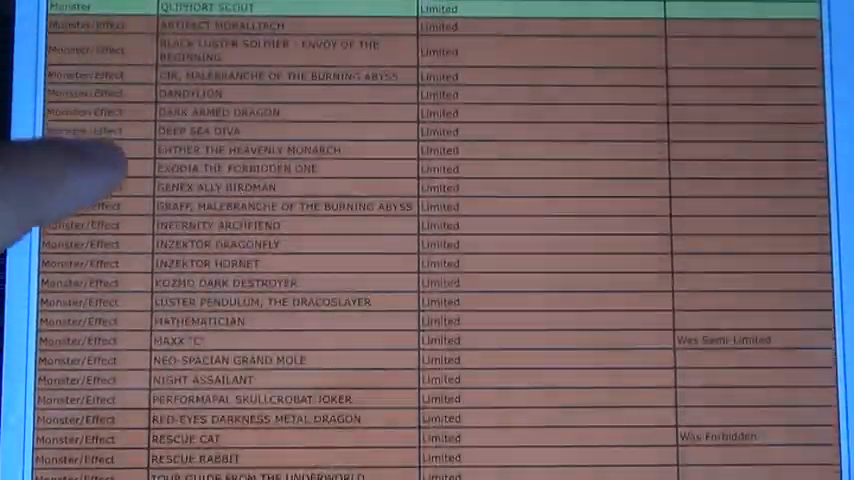
pyautogui.scroll(-3)
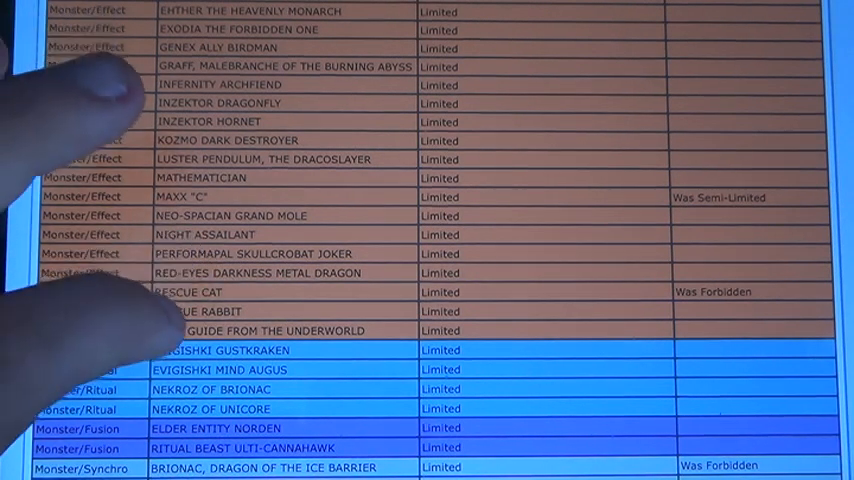
pyautogui.scroll(-3)
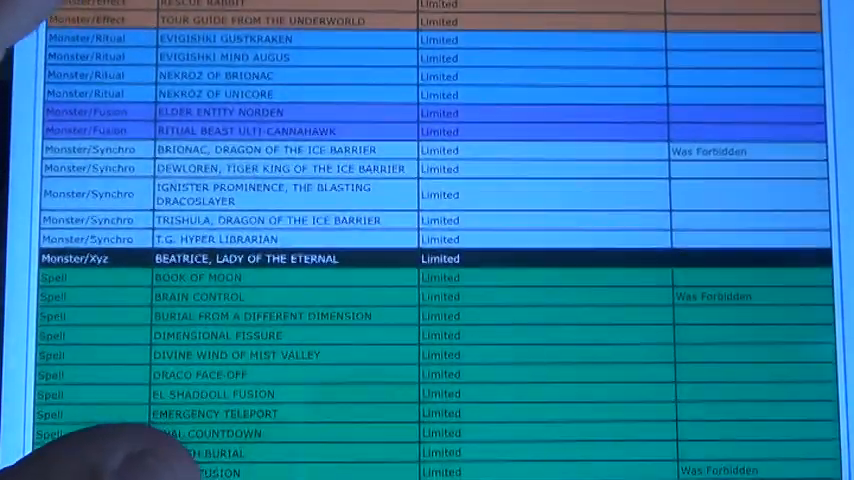
pyautogui.scroll(3)
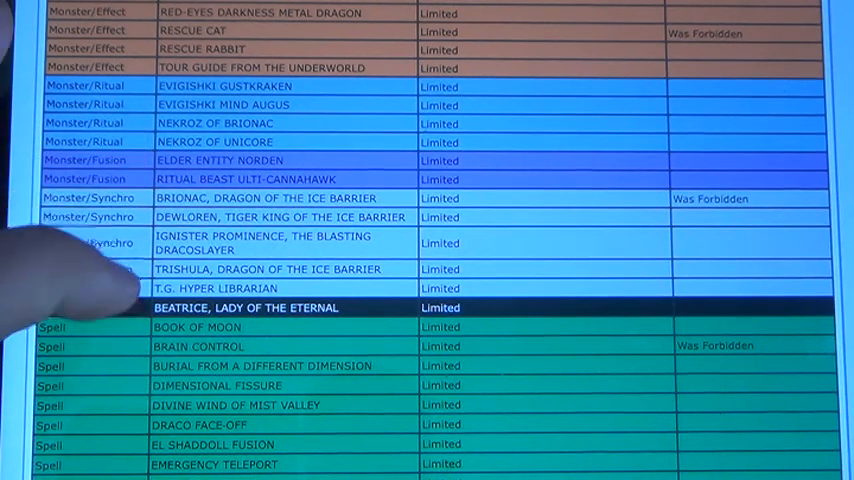
pyautogui.scroll(-3)
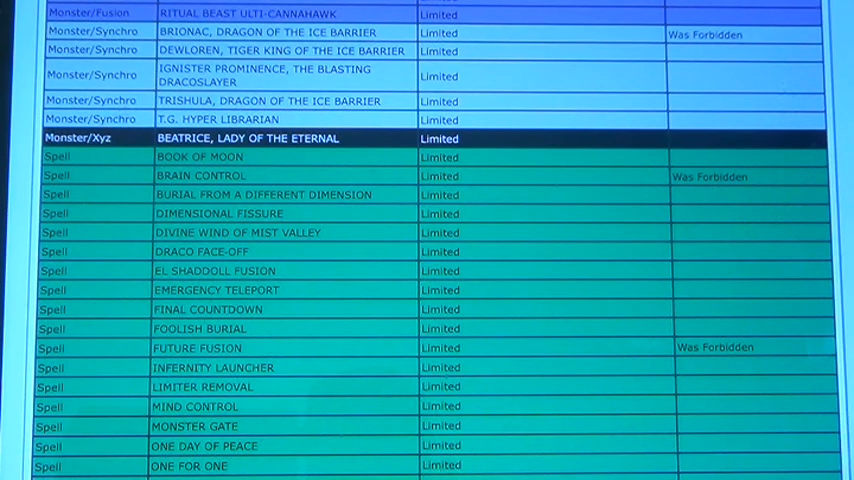
pyautogui.scroll(-3)
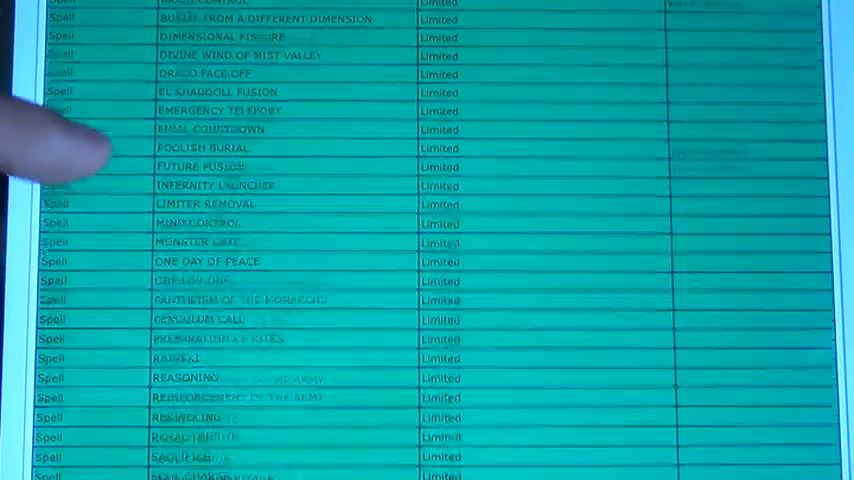
pyautogui.scroll(-3)
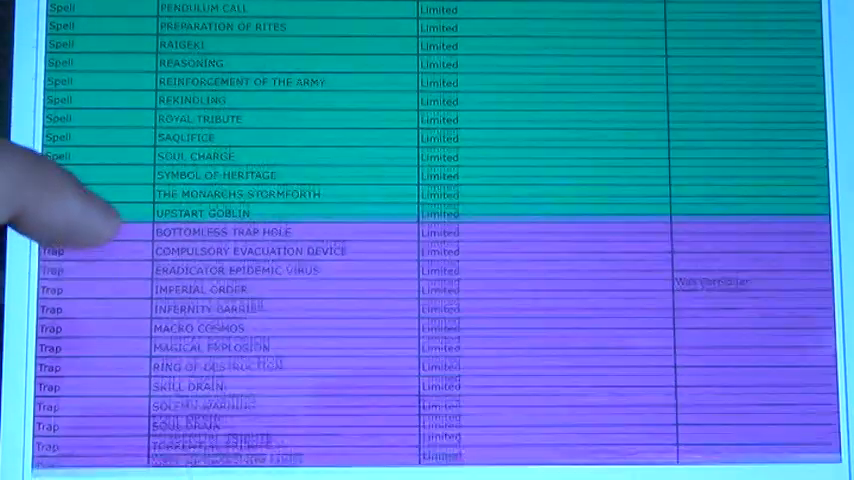
pyautogui.scroll(-3)
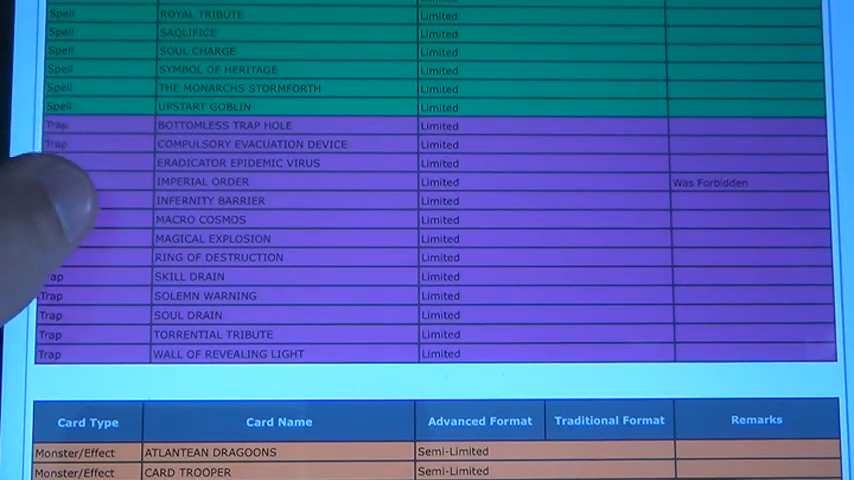
pyautogui.scroll(-3)
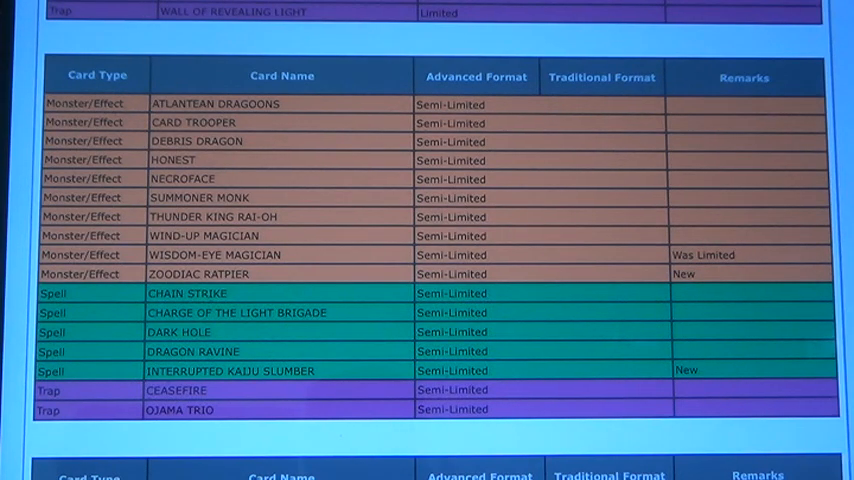
pyautogui.scroll(-3)
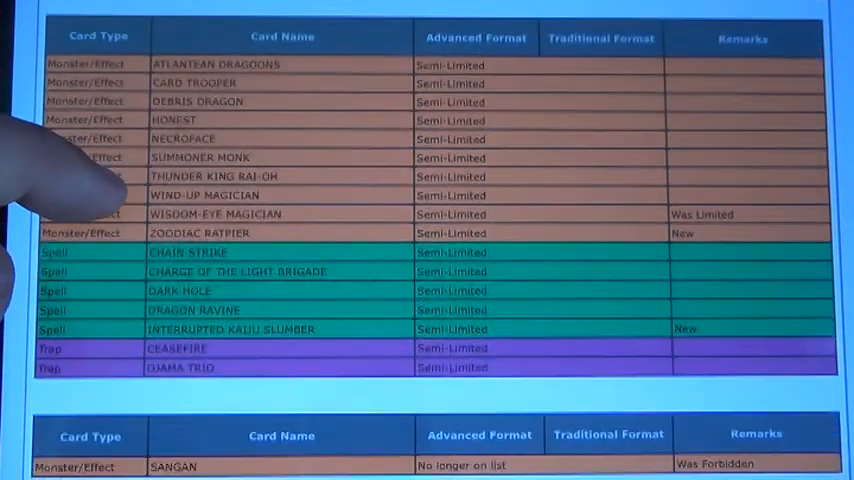
pyautogui.scroll(-3)
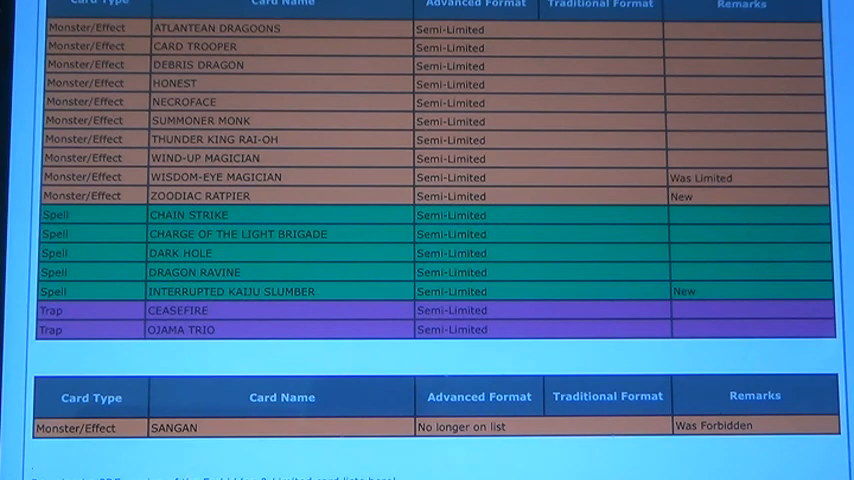
pyautogui.scroll(-3)
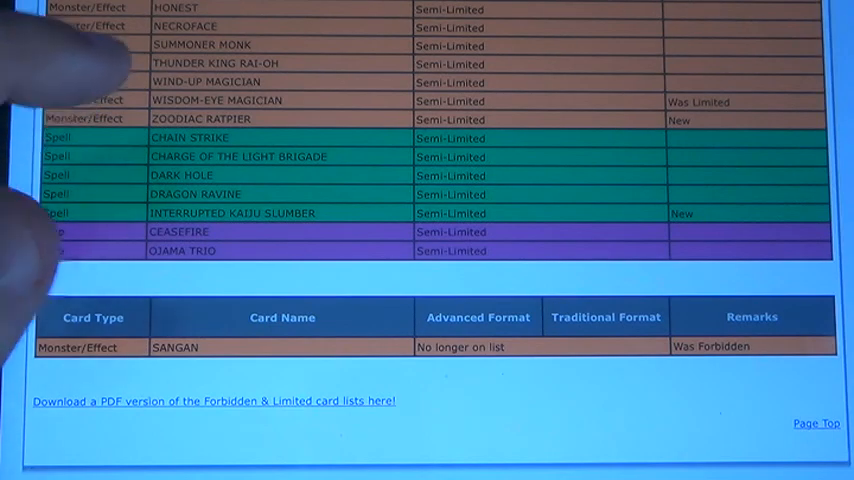
pyautogui.scroll(-3)
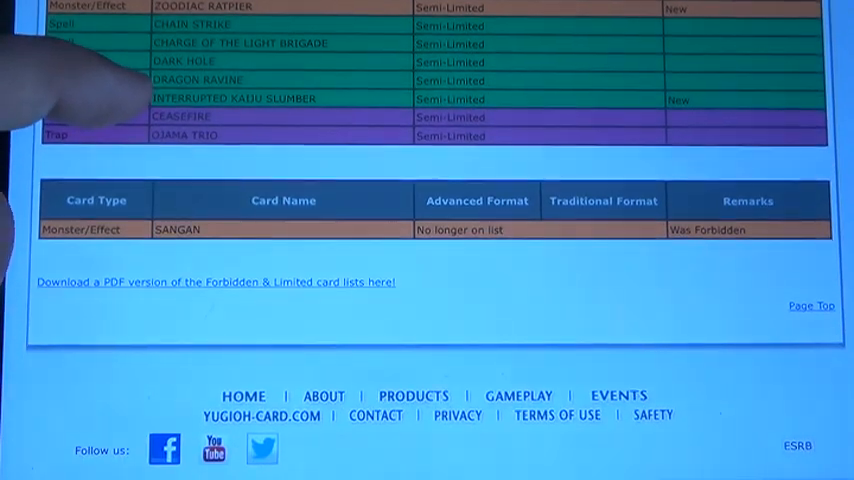